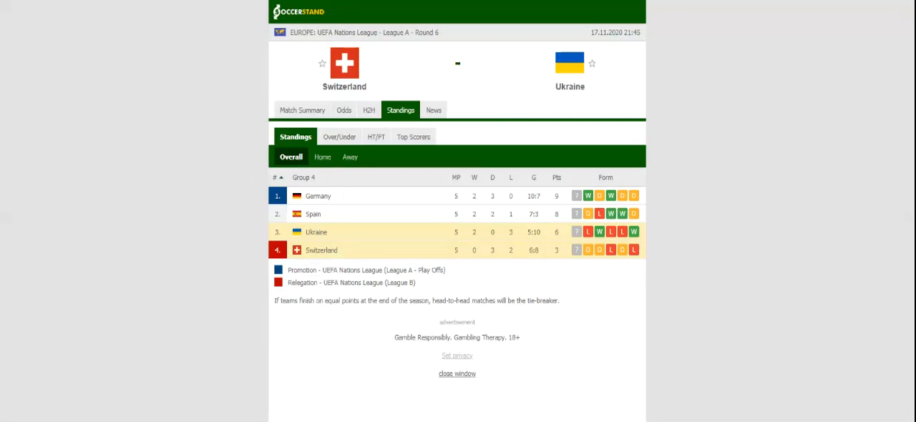
pyautogui.moveTo(407, 127)
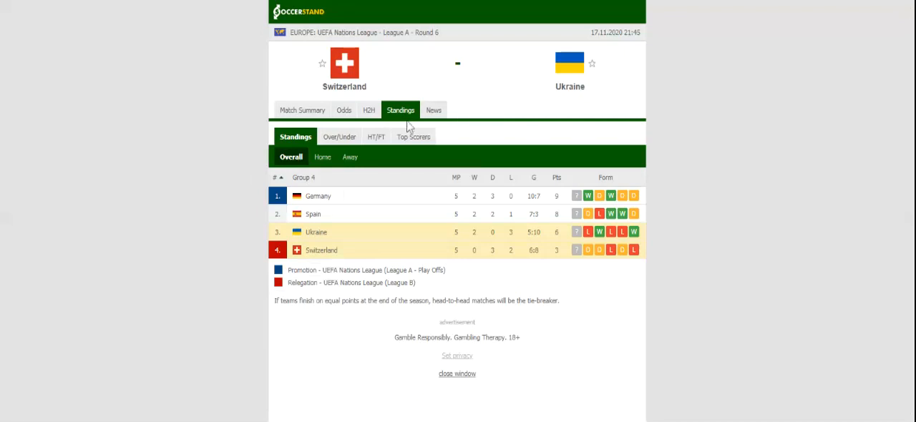
# Switch the Switzerland vs Ukraine match page to H2H to list both teams' last five results.
pyautogui.click(363, 110)
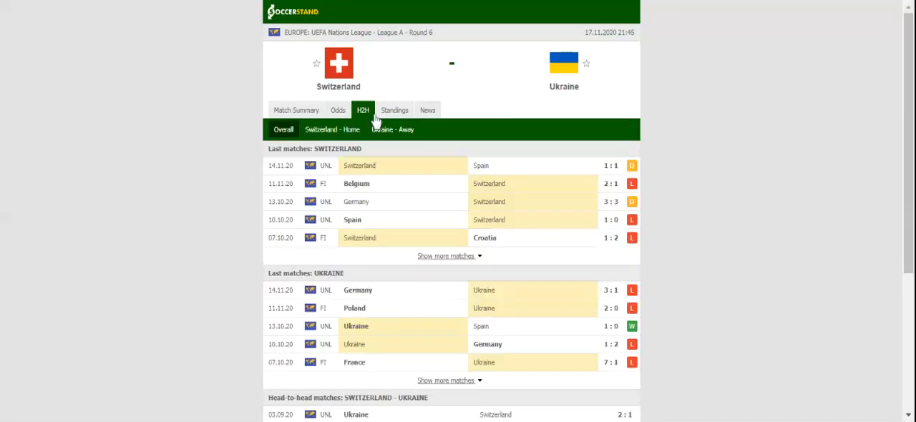